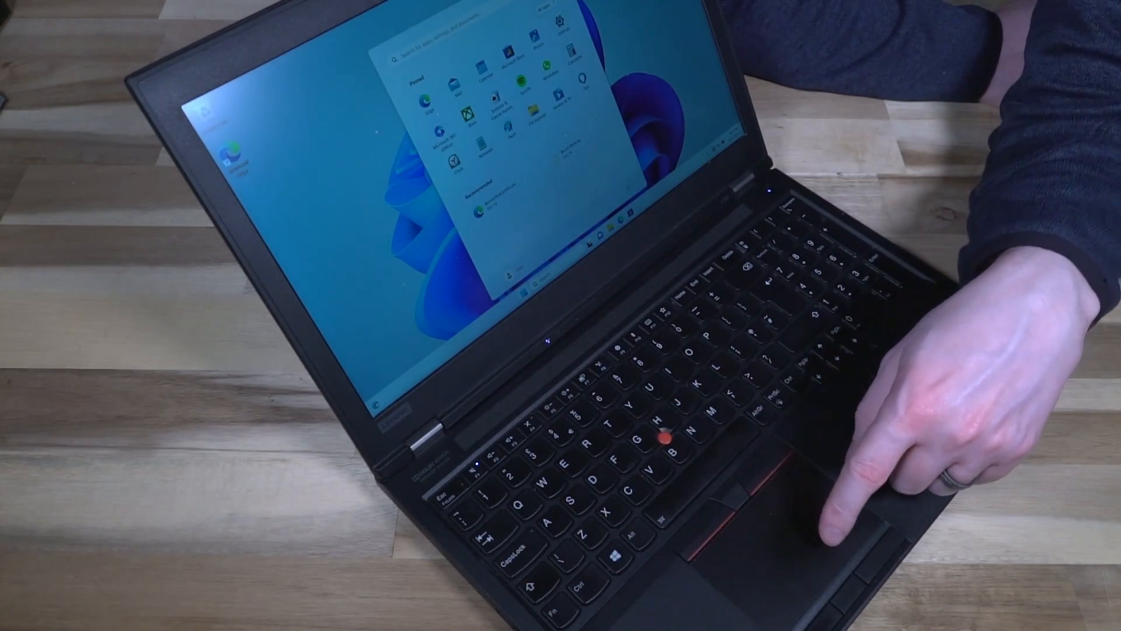
{"action": "type", "text": "Dolby"}
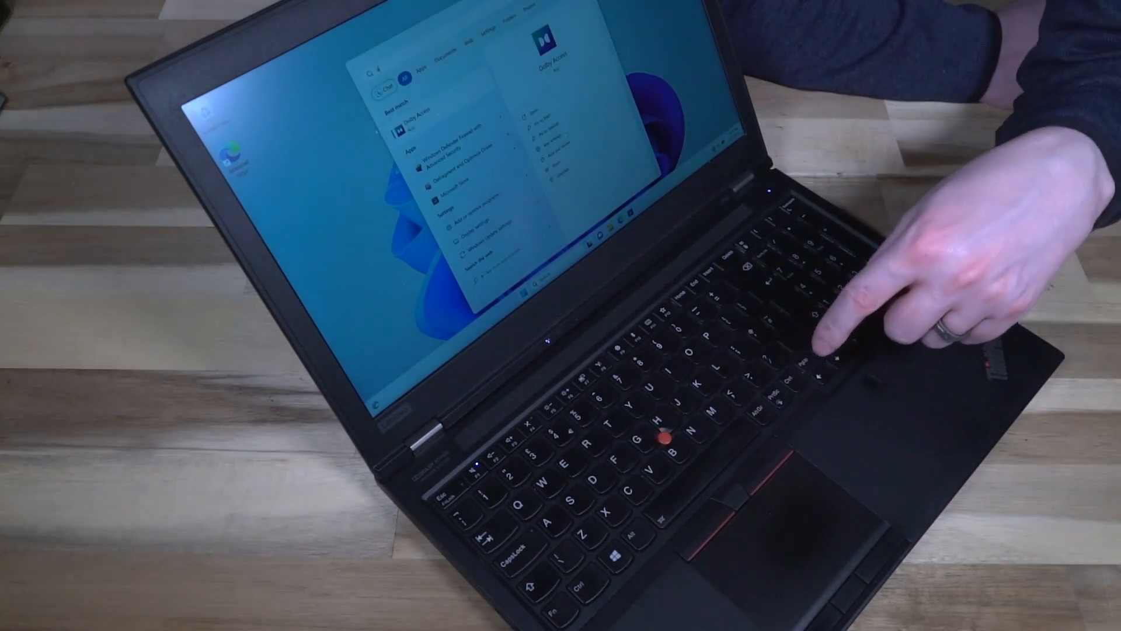
{"action": "type", "text": "about your pc"}
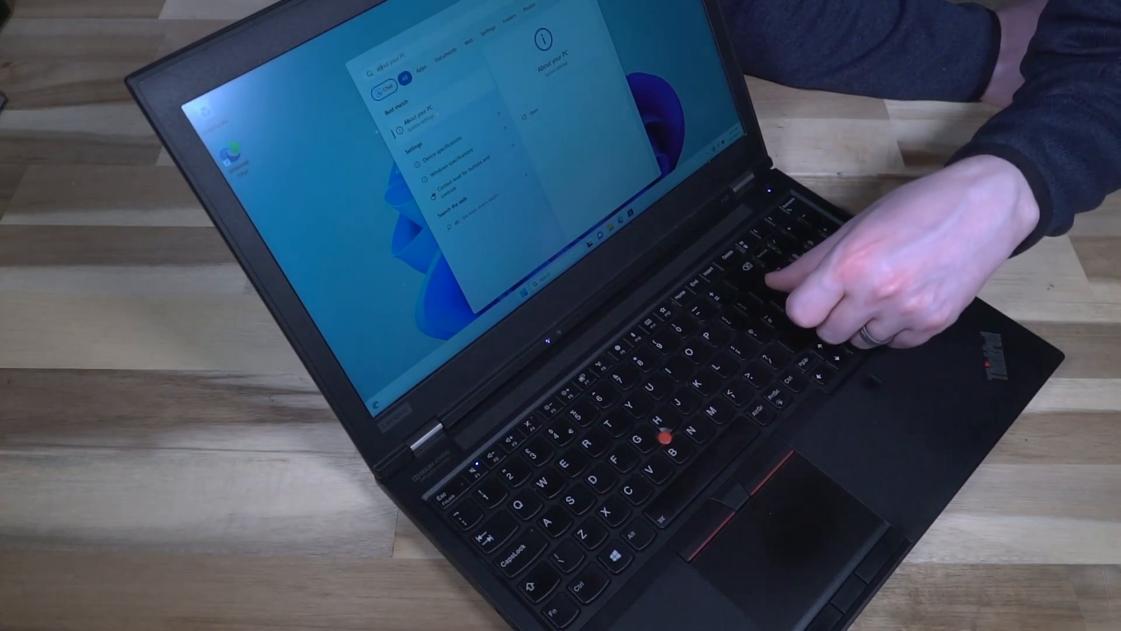